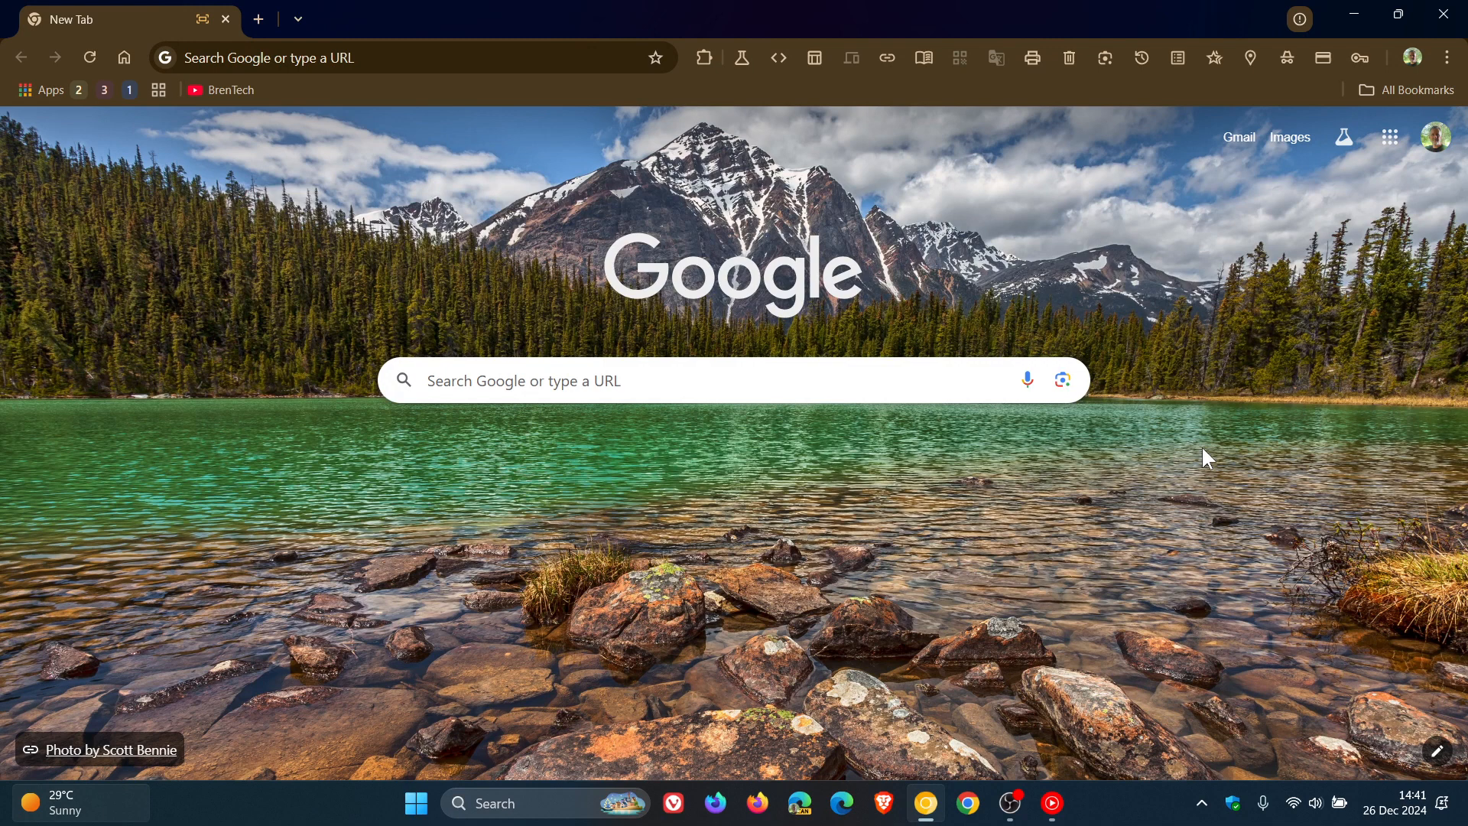
mouse_move(1160, 524)
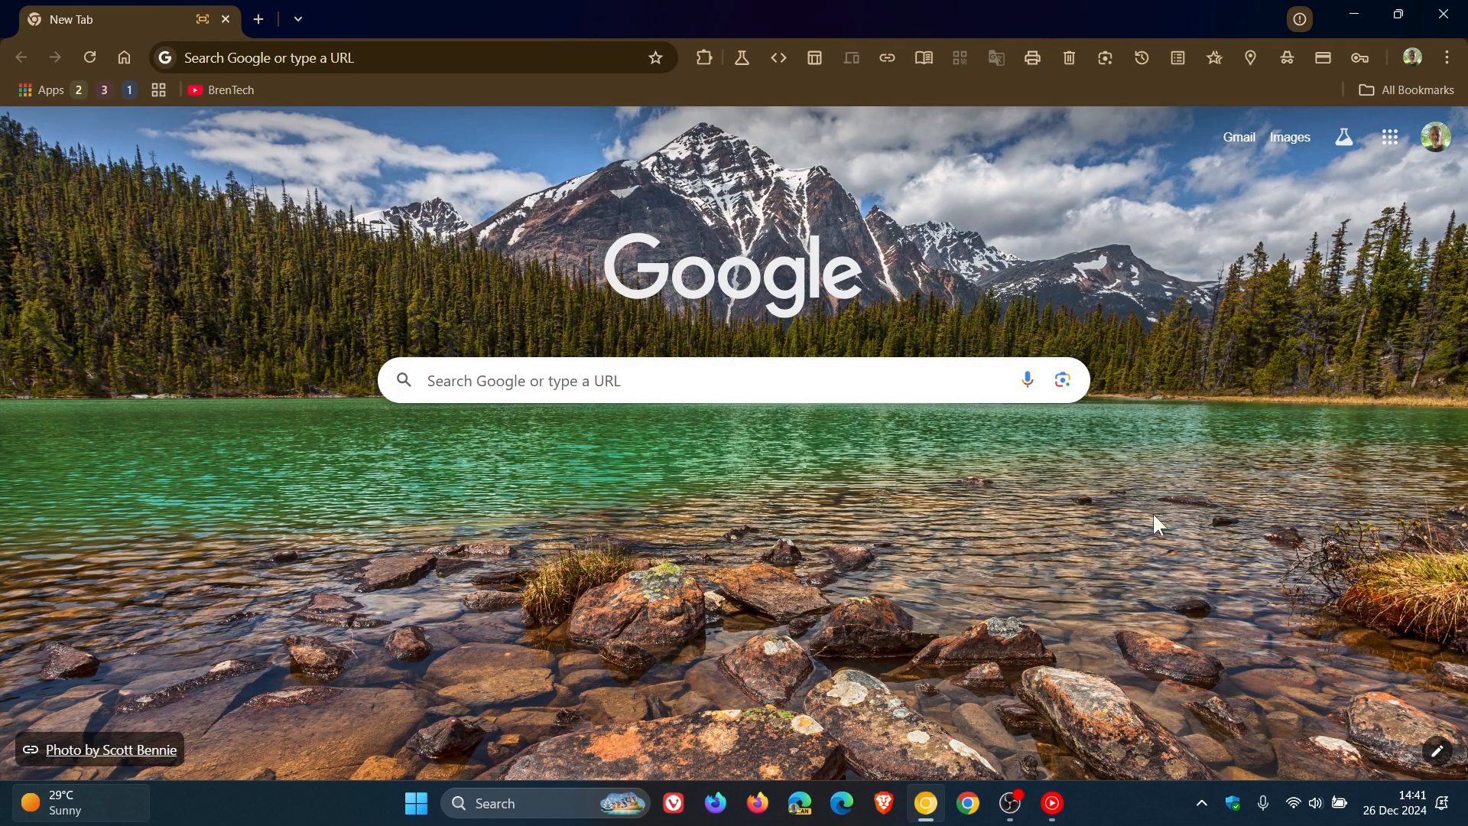
mouse_move(1290, 490)
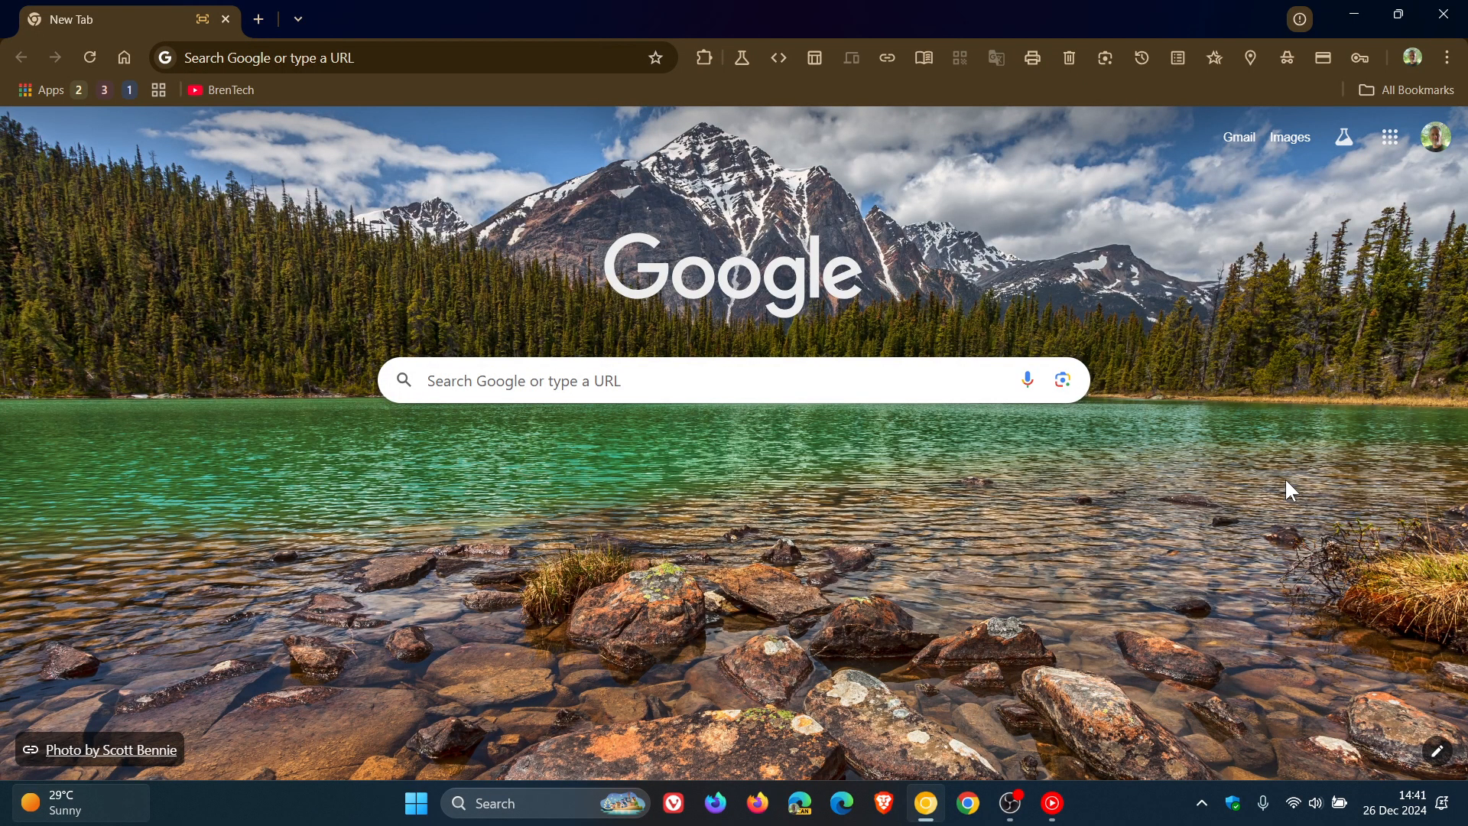
Navigate to the chrome://flags Experiments page from the address bar
left_click(412, 57)
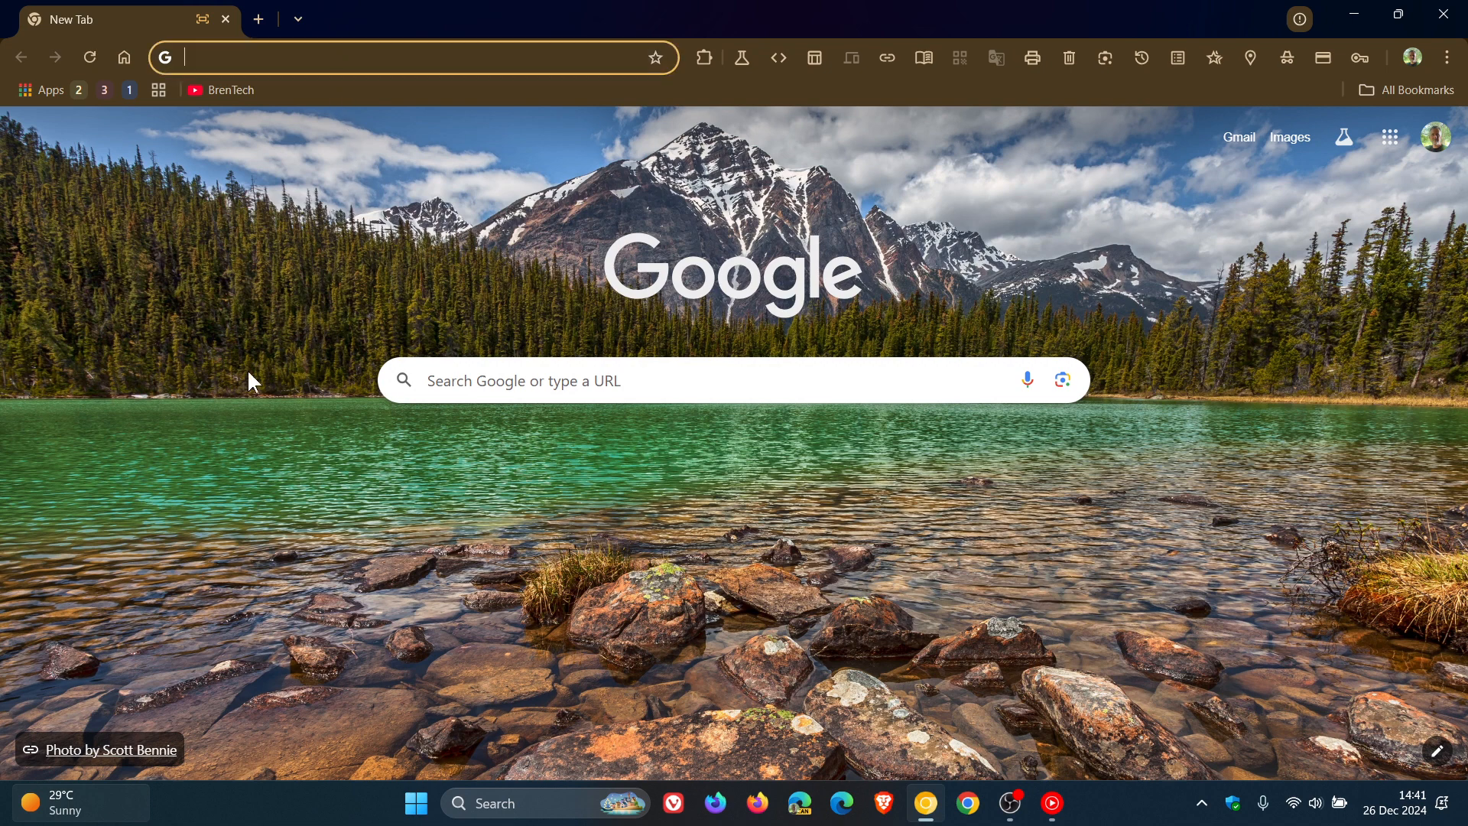
type("cf")
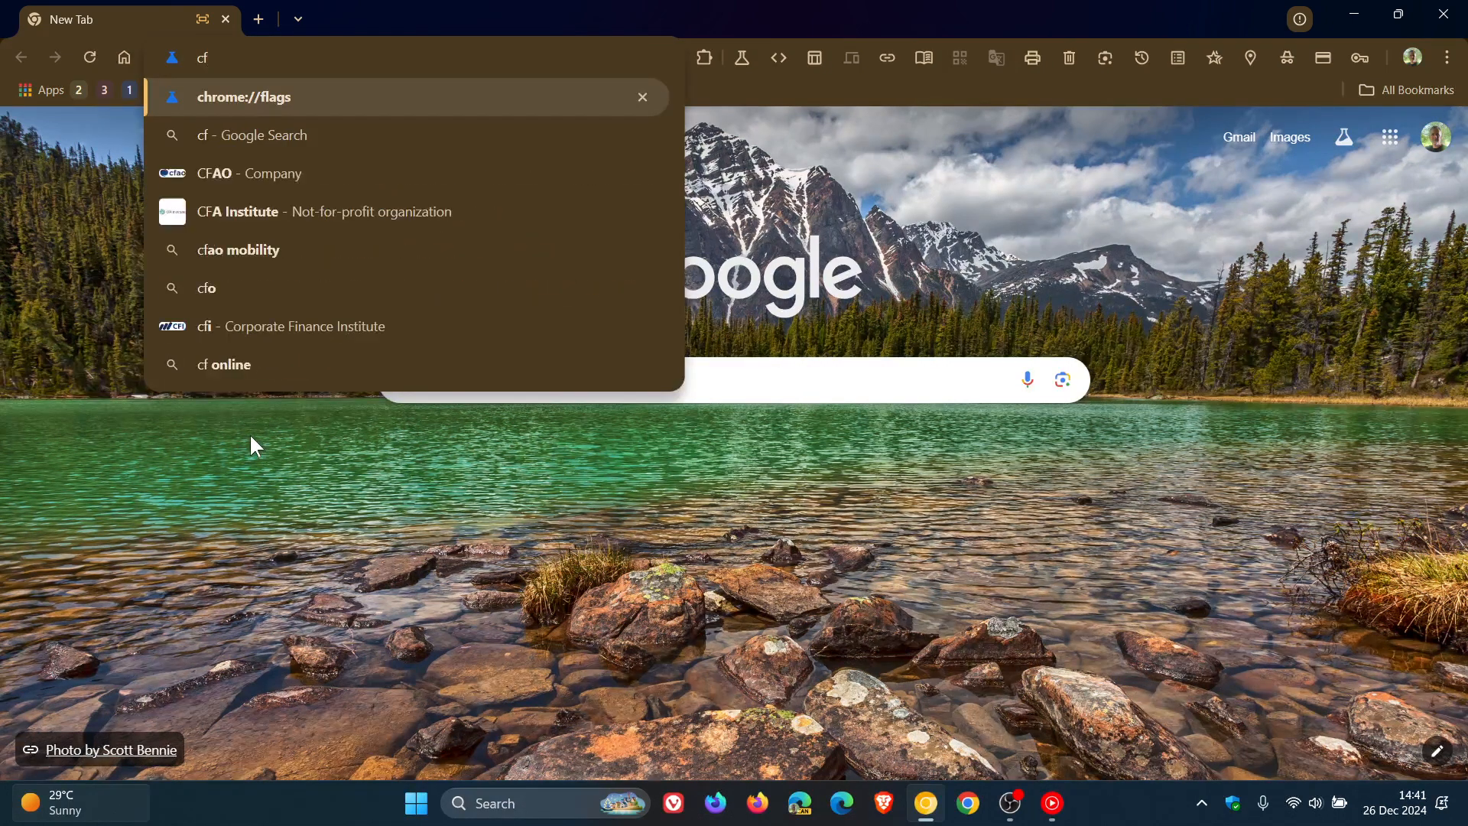
left_click(243, 97)
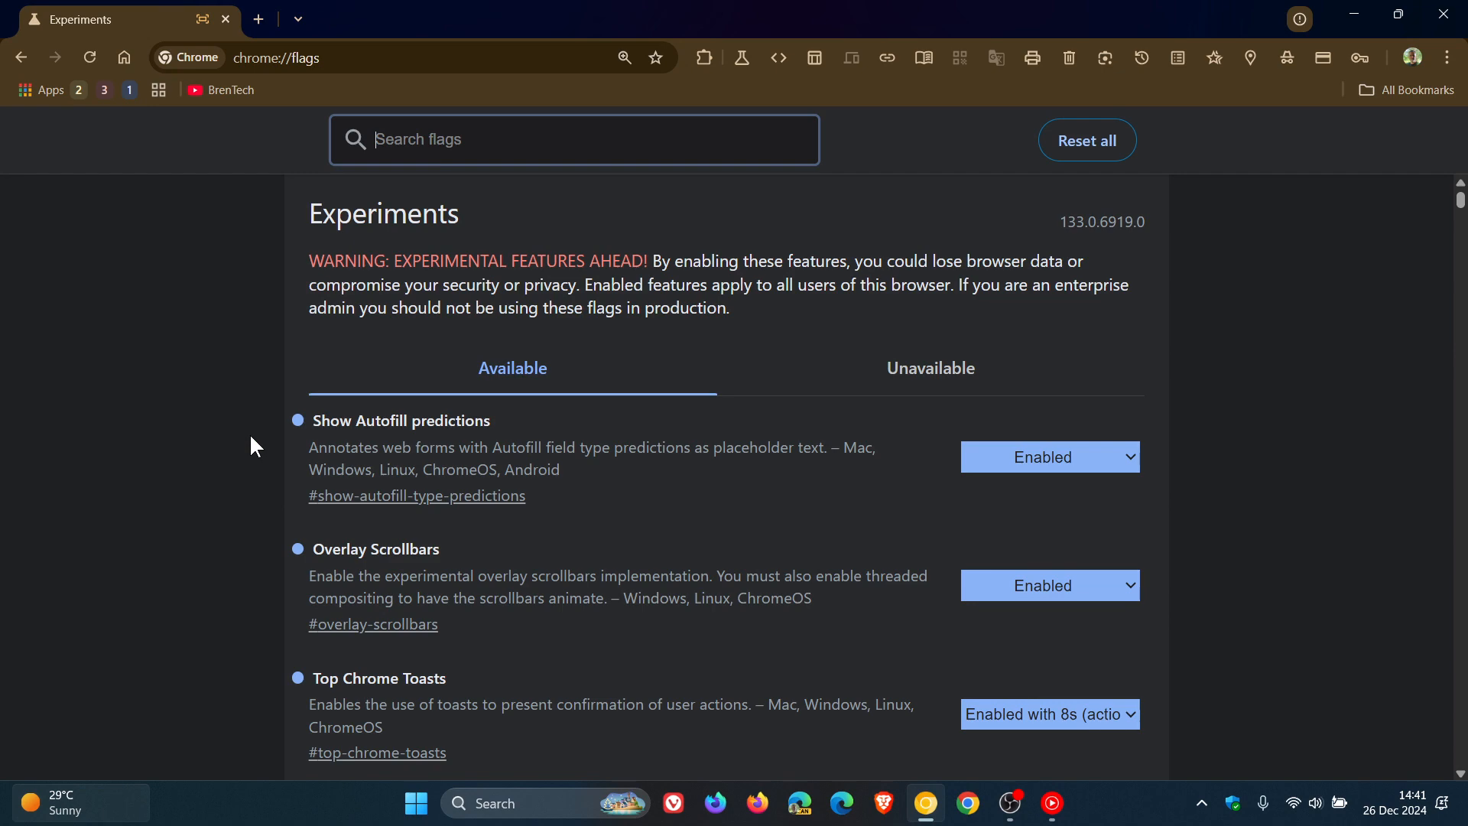
Filter flags by 'scam' to show the enabled Client Side Detection Brand and Intent for Scam Detection flag
type("scam")
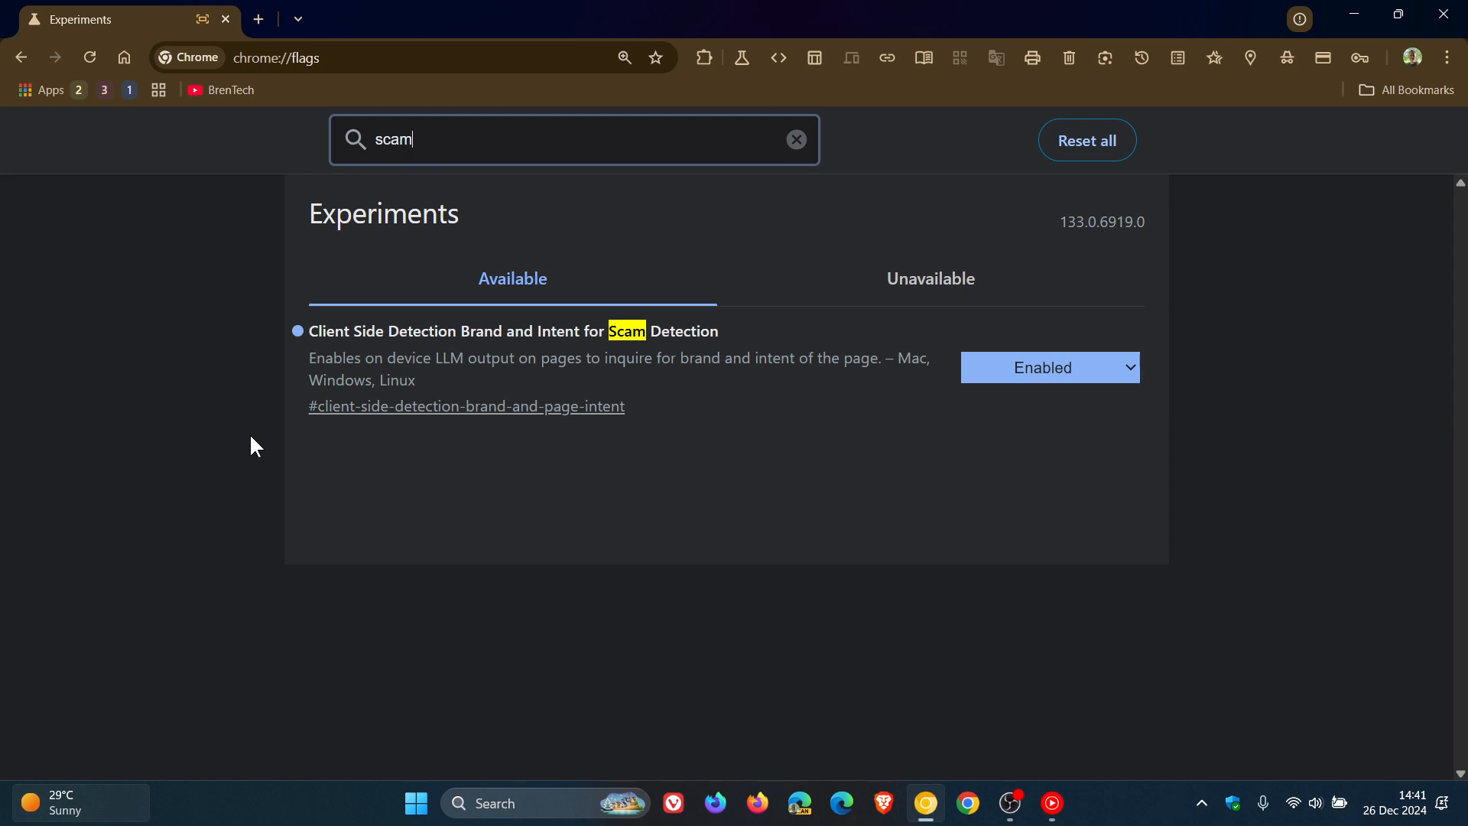
mouse_move(387, 480)
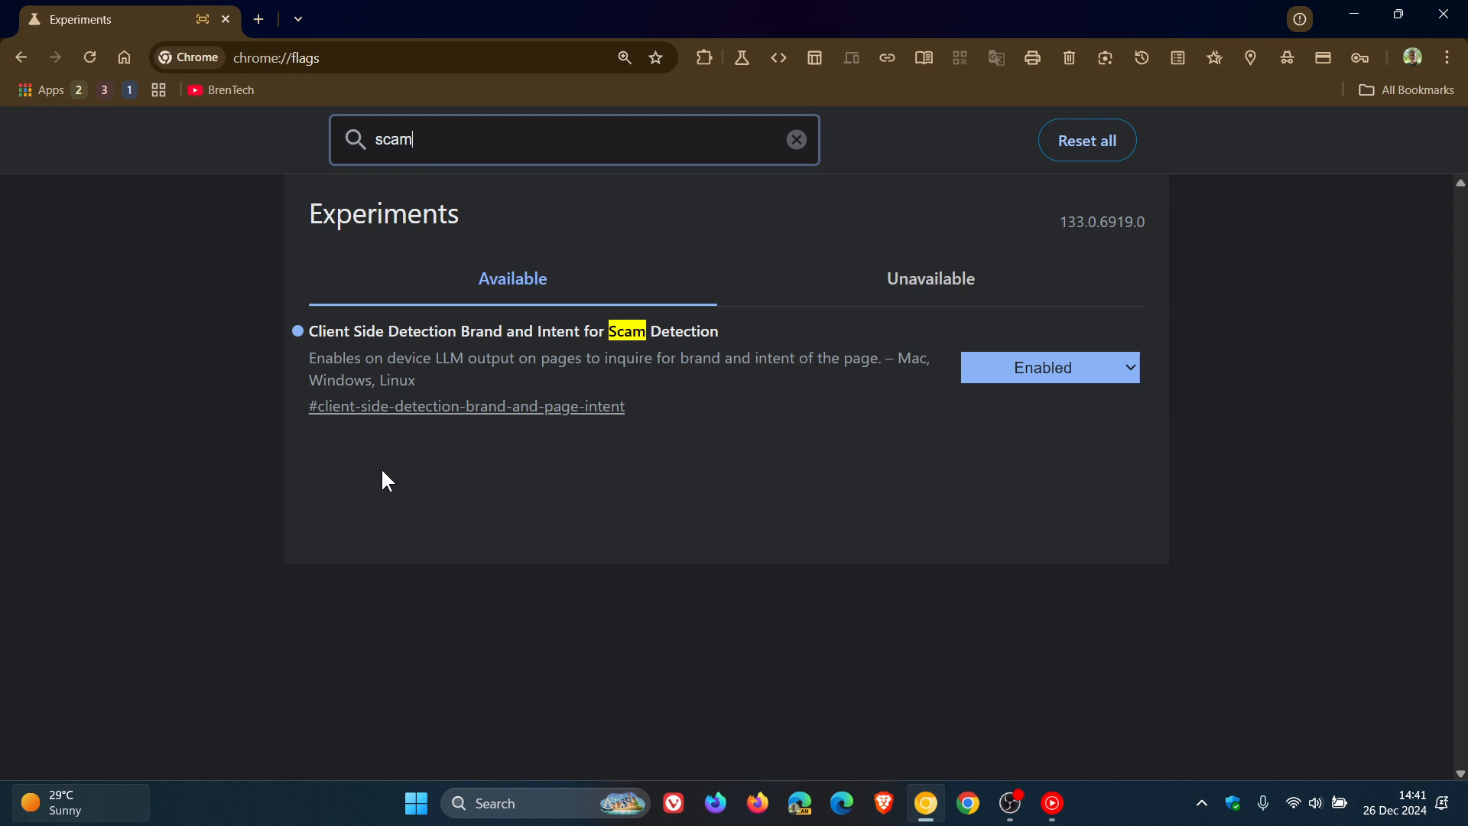
mouse_move(462, 349)
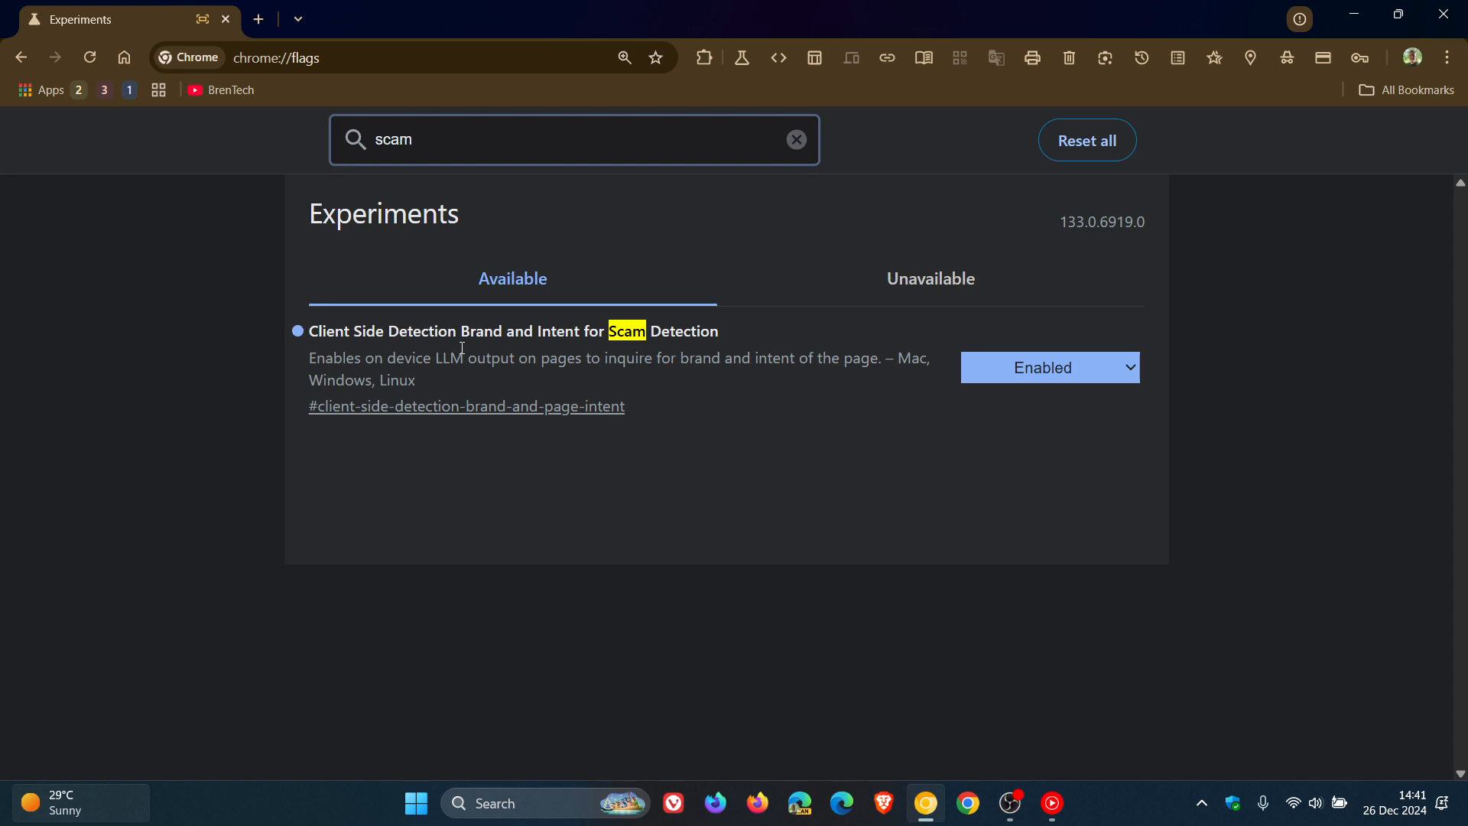
mouse_move(811, 455)
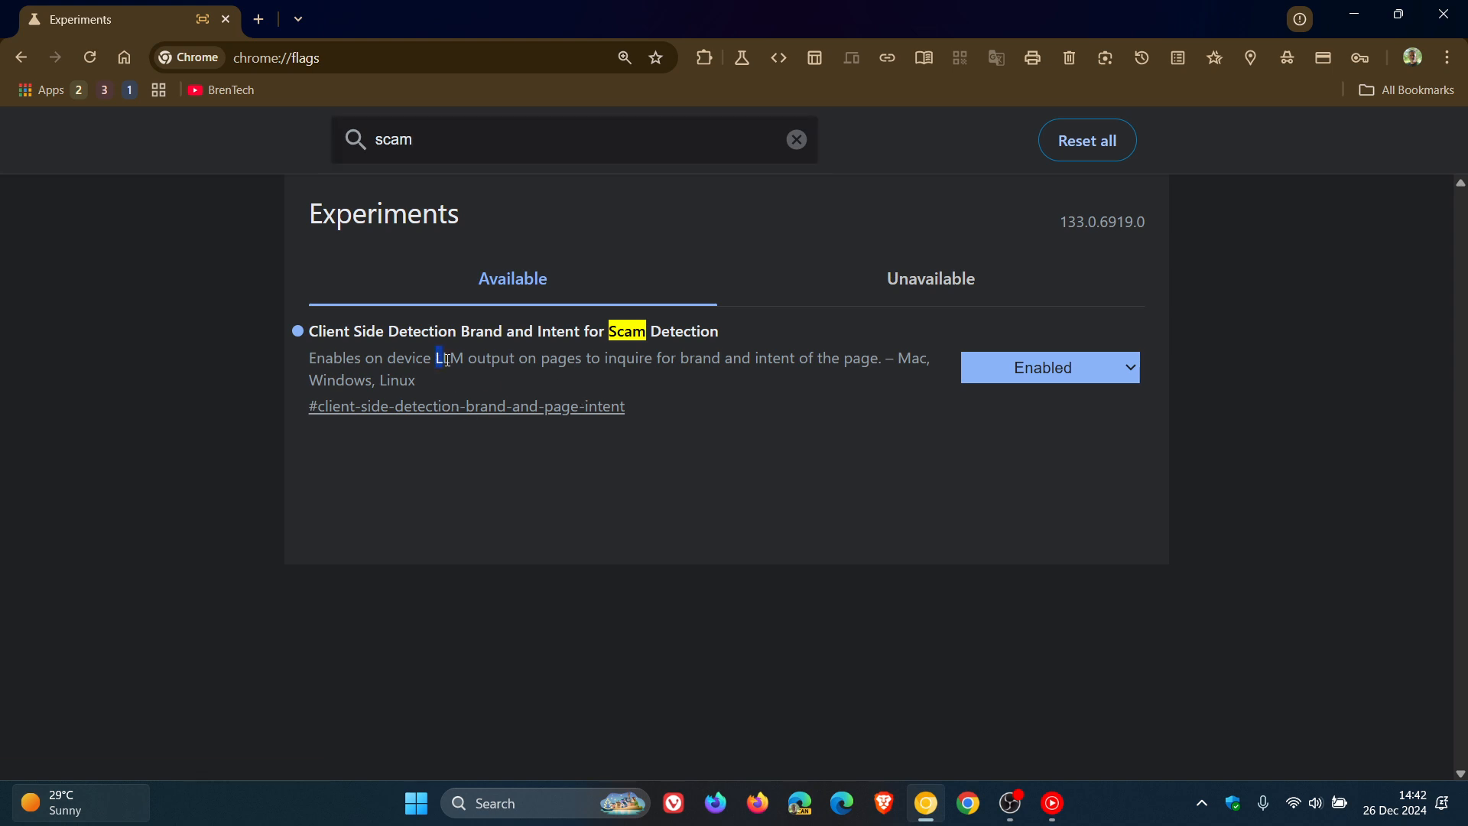
double_click(448, 358)
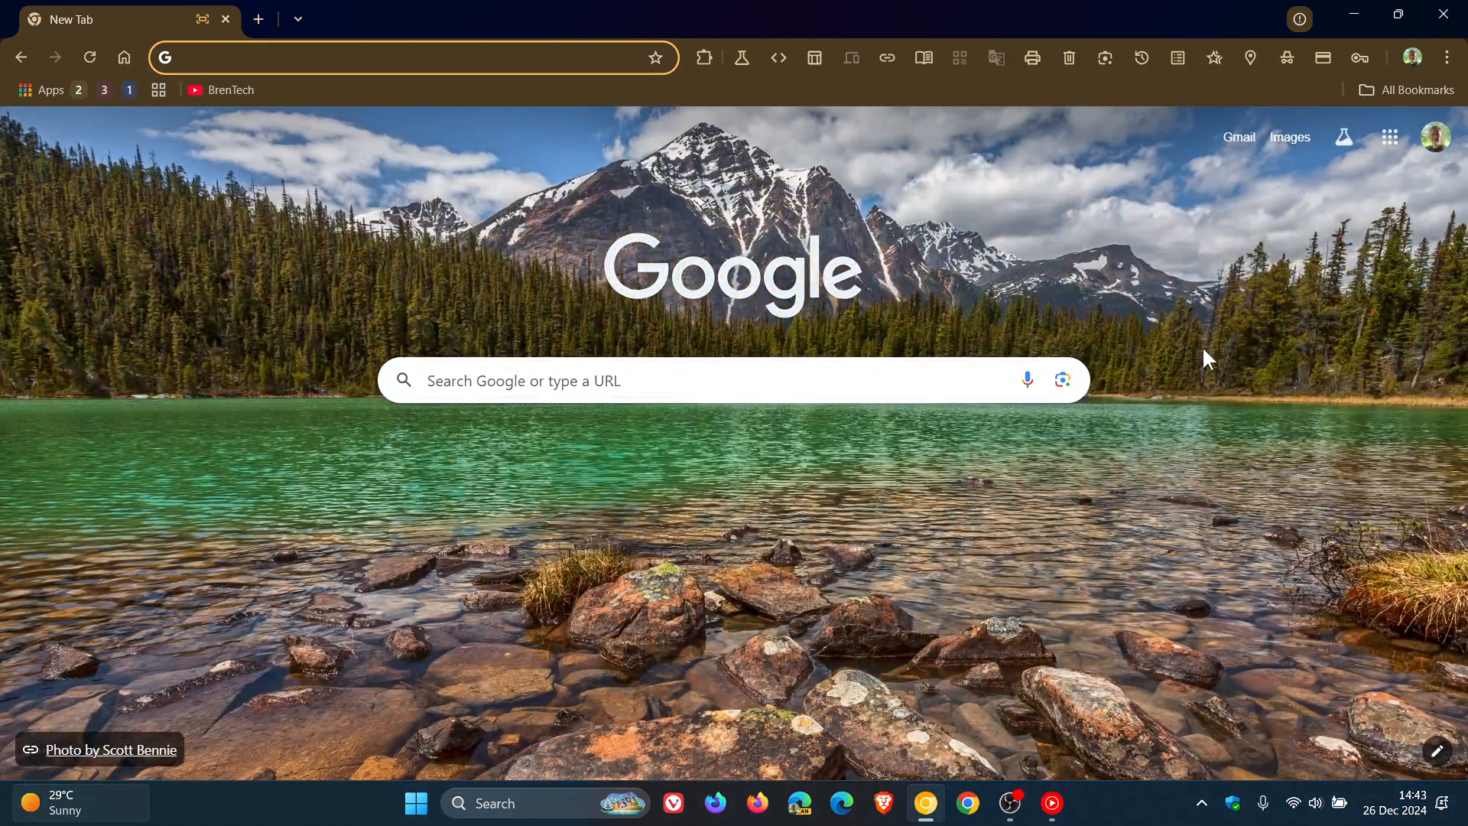
left_click(375, 56)
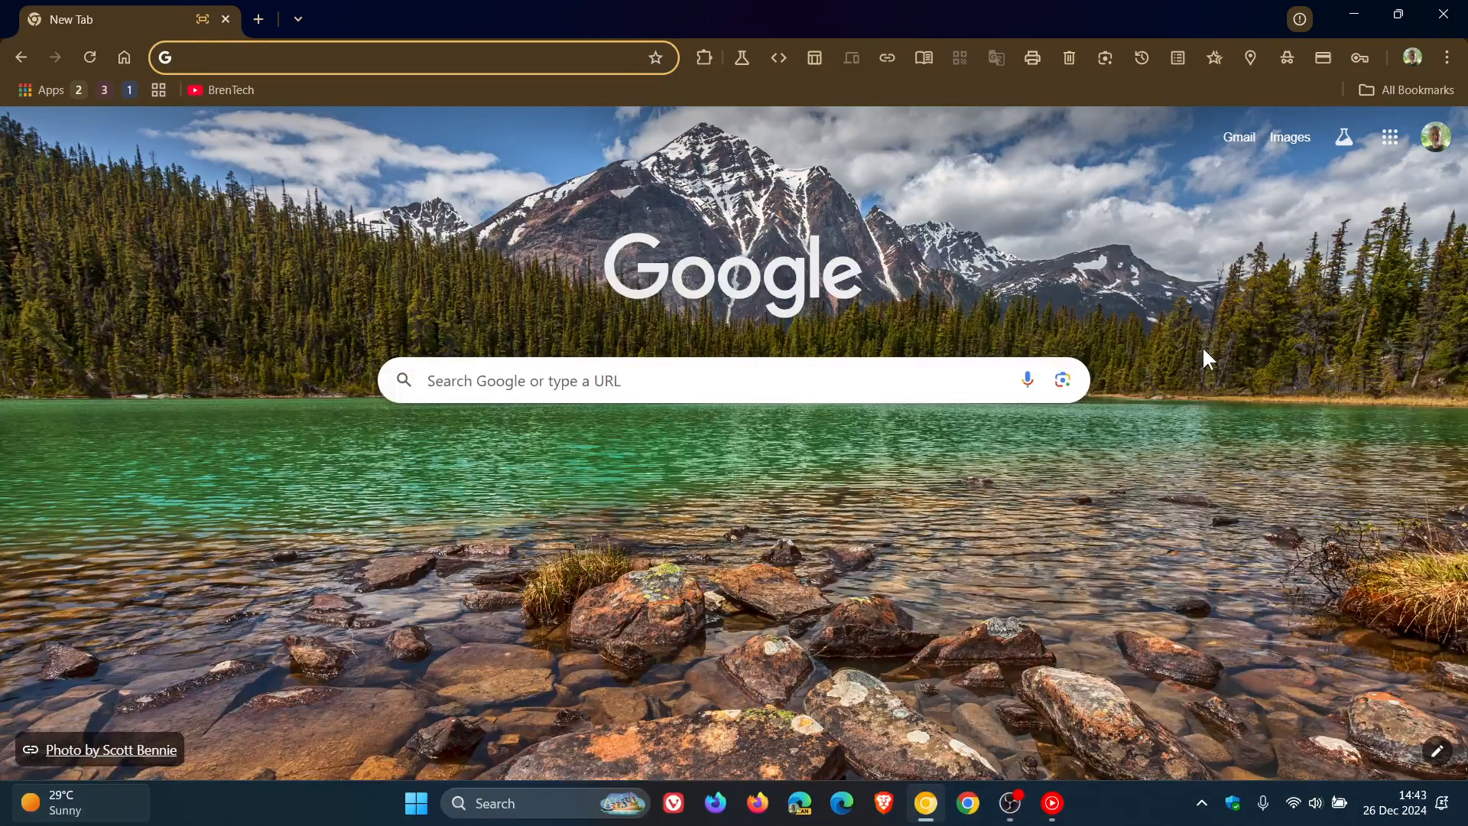
left_click(374, 56)
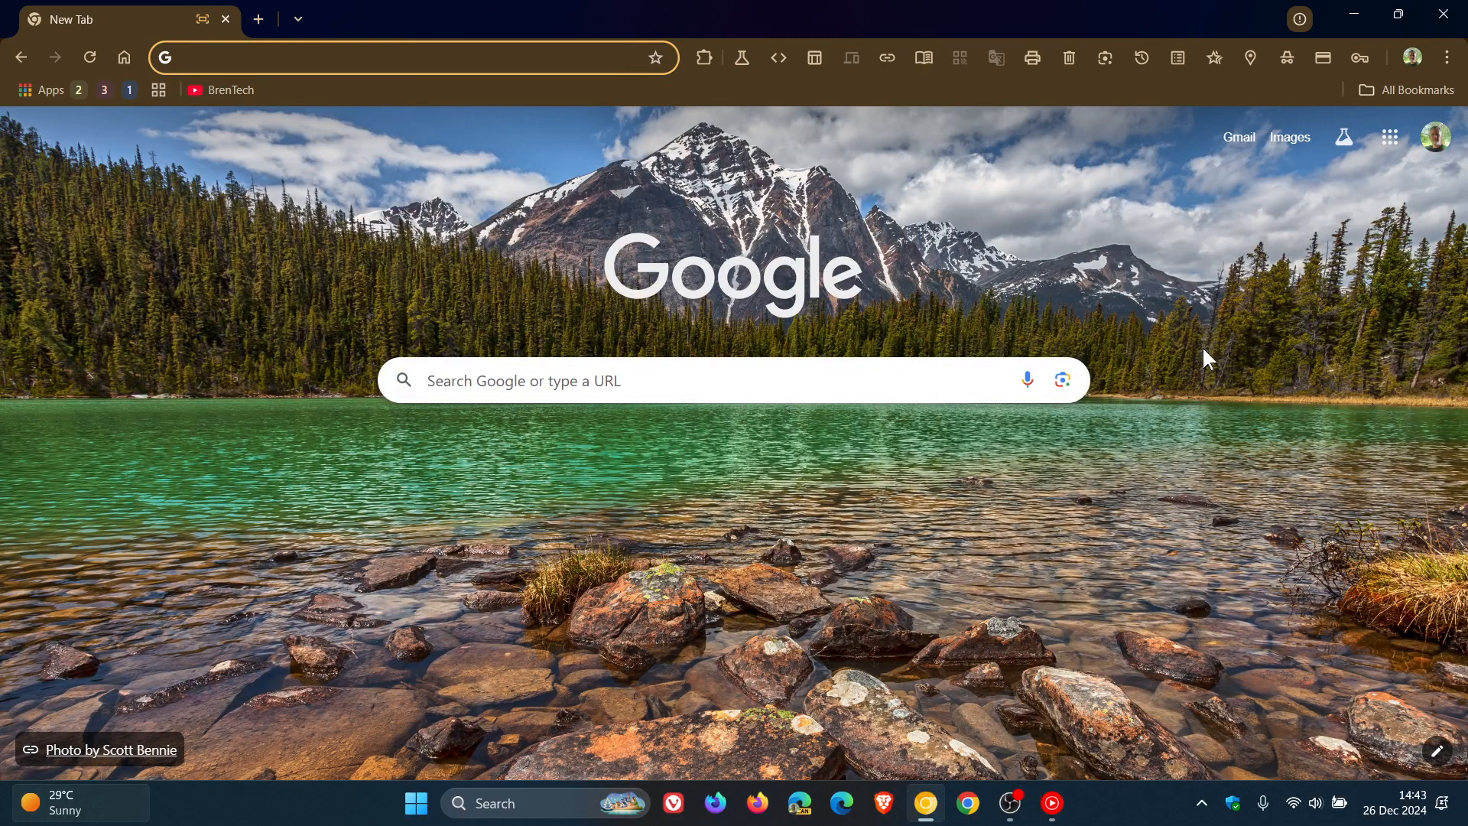
left_click(374, 57)
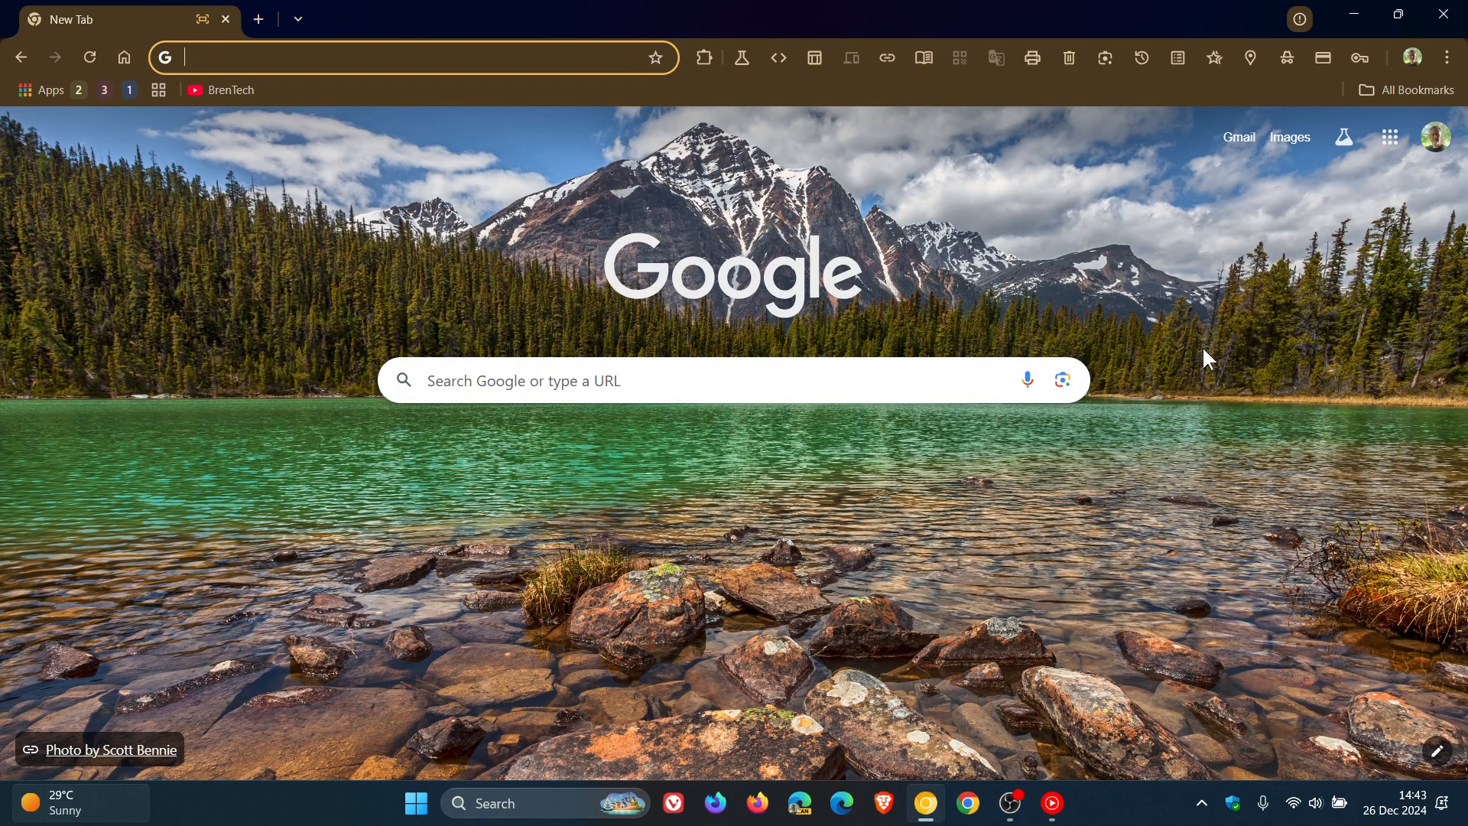